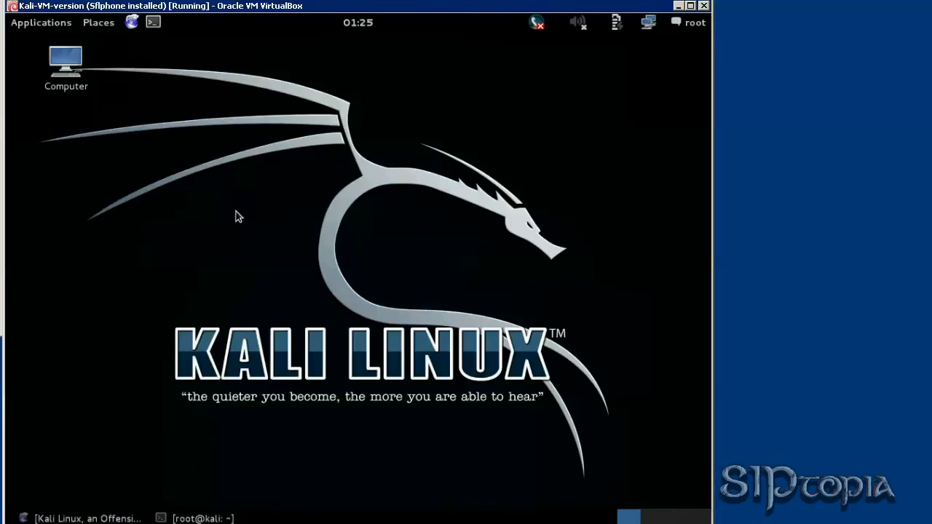
pyautogui.moveTo(230, 65)
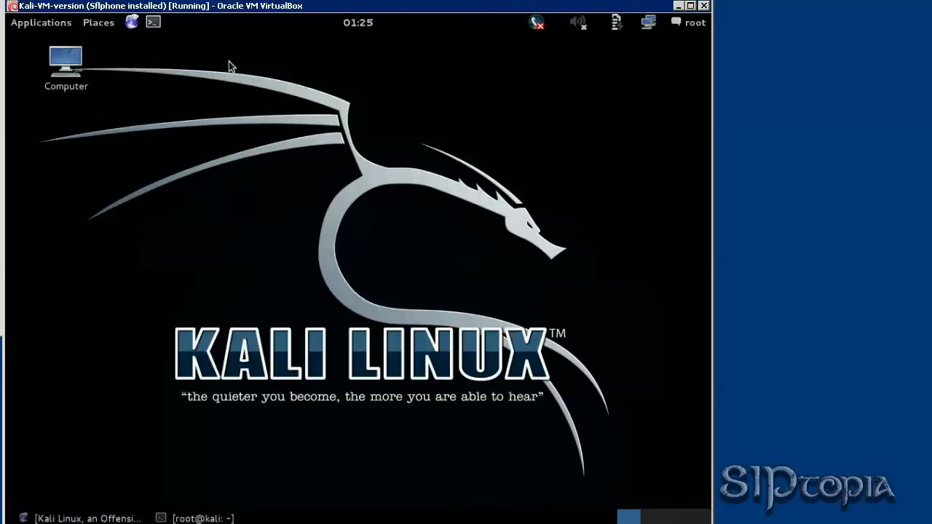
pyautogui.moveTo(233, 223)
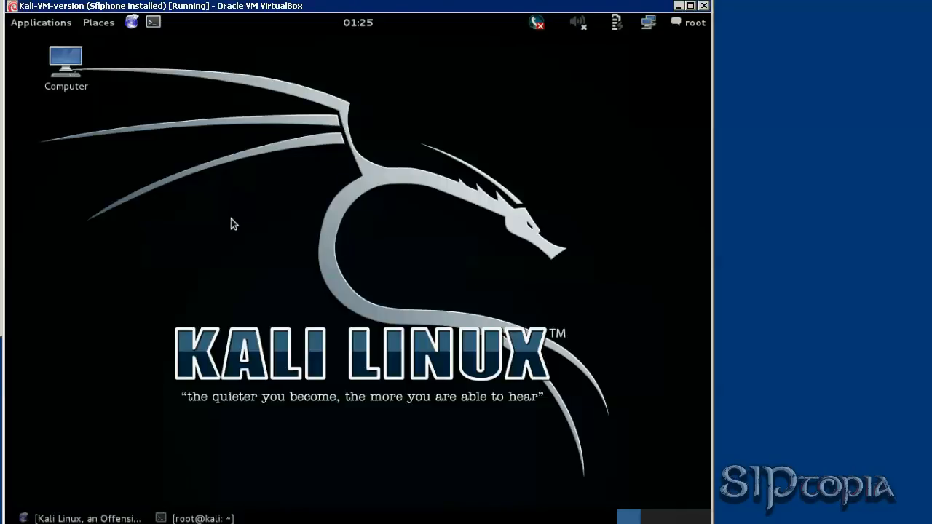
pyautogui.moveTo(224, 318)
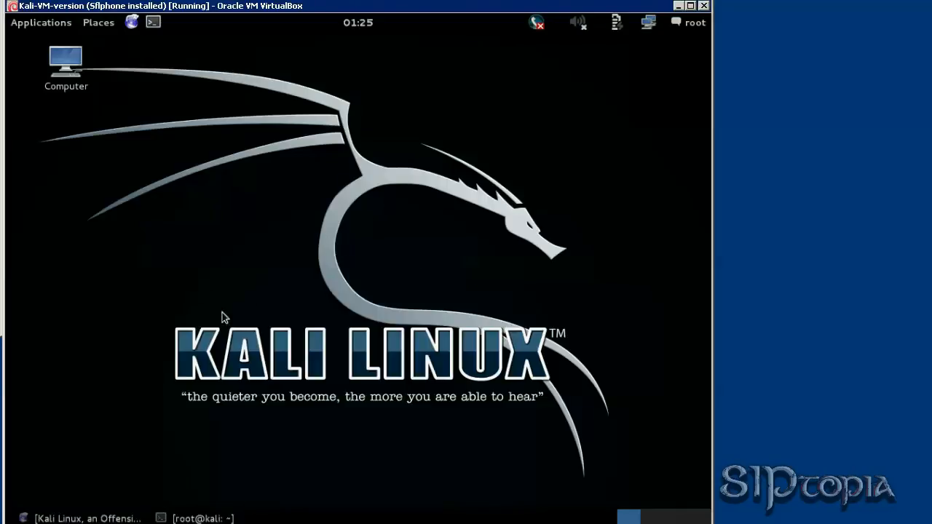
pyautogui.moveTo(674, 15)
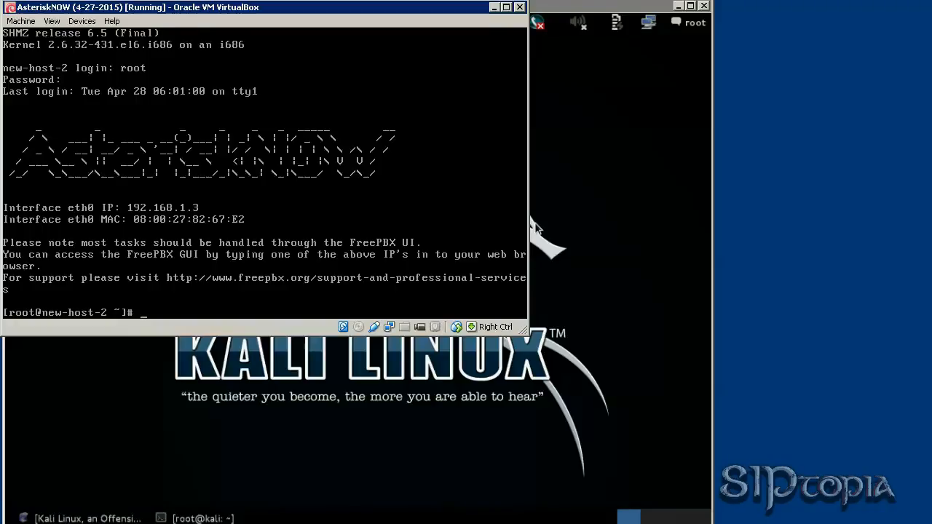
pyautogui.moveTo(497, 13)
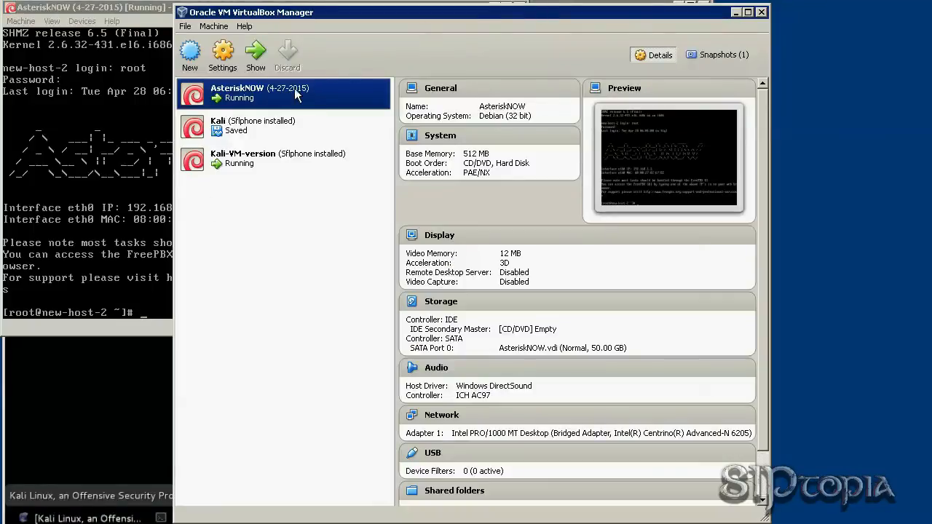
# Open FreePBX at 192.168.1.3 and log in to FreePBX Administration as administrator.
pyautogui.click(284, 159)
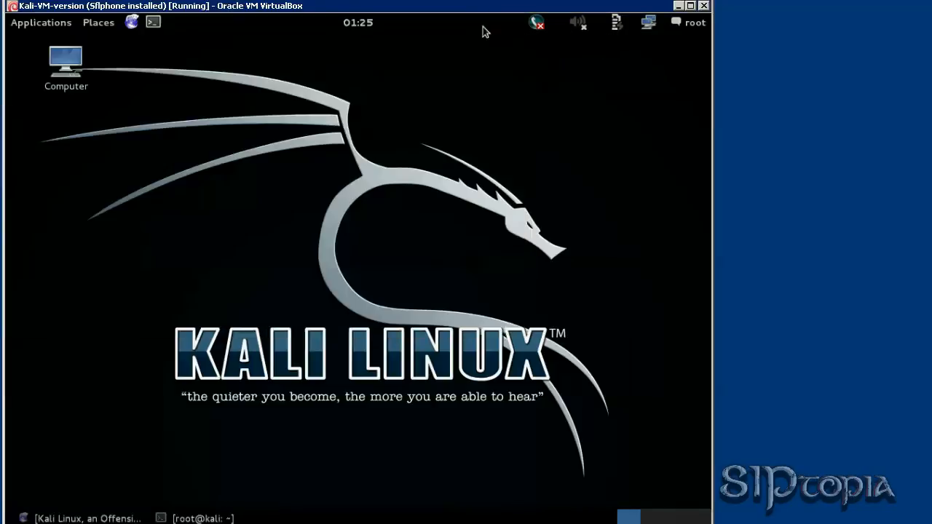
pyautogui.click(131, 22)
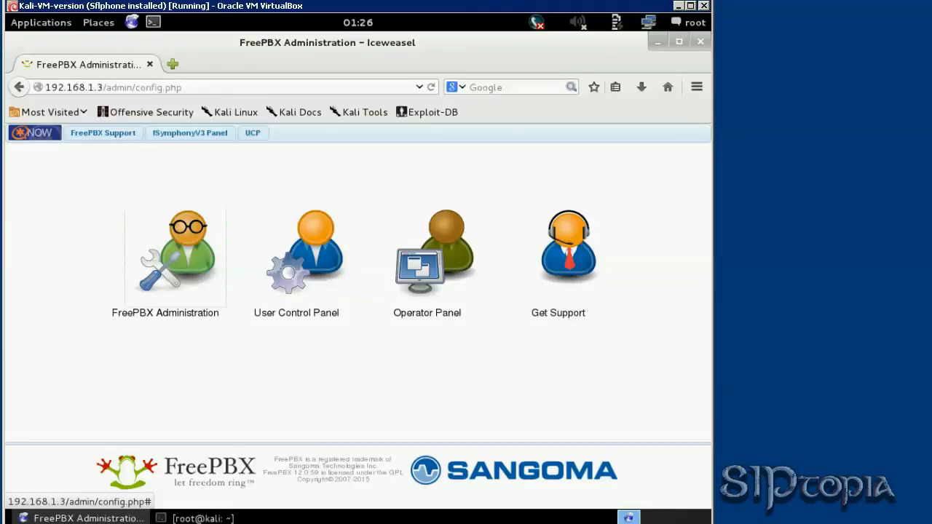
pyautogui.click(175, 251)
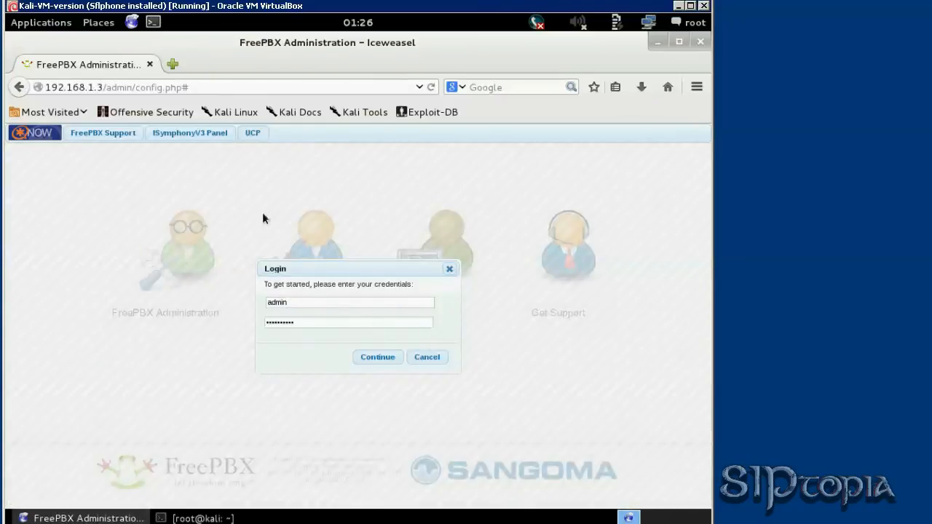
pyautogui.click(377, 357)
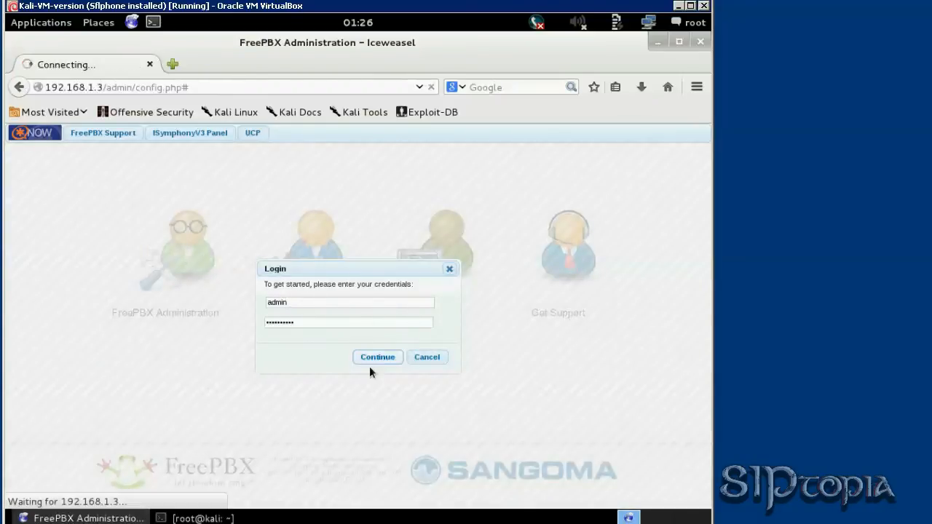
pyautogui.moveTo(234, 372)
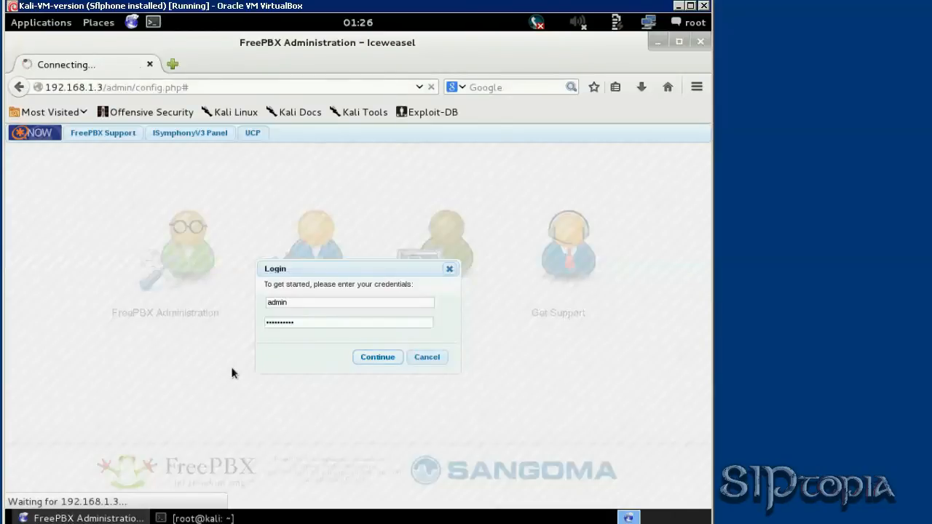
pyautogui.click(377, 357)
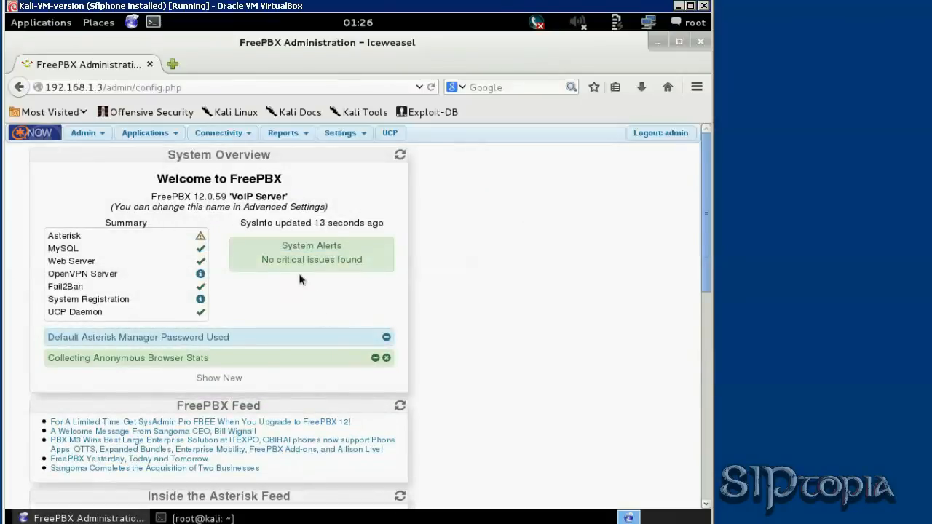
# Go to Applications > Extensions and submit Generic CHAN SIP Device as the device.
pyautogui.click(283, 133)
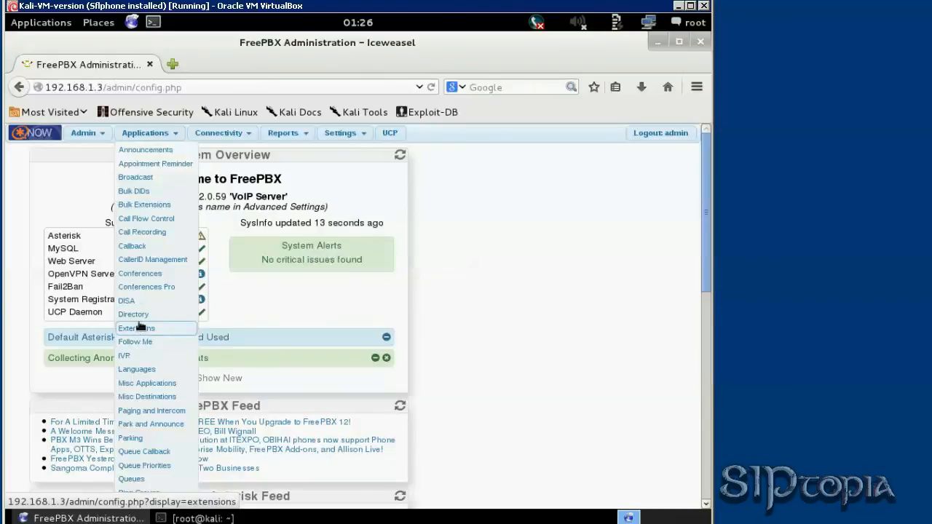
pyautogui.click(137, 328)
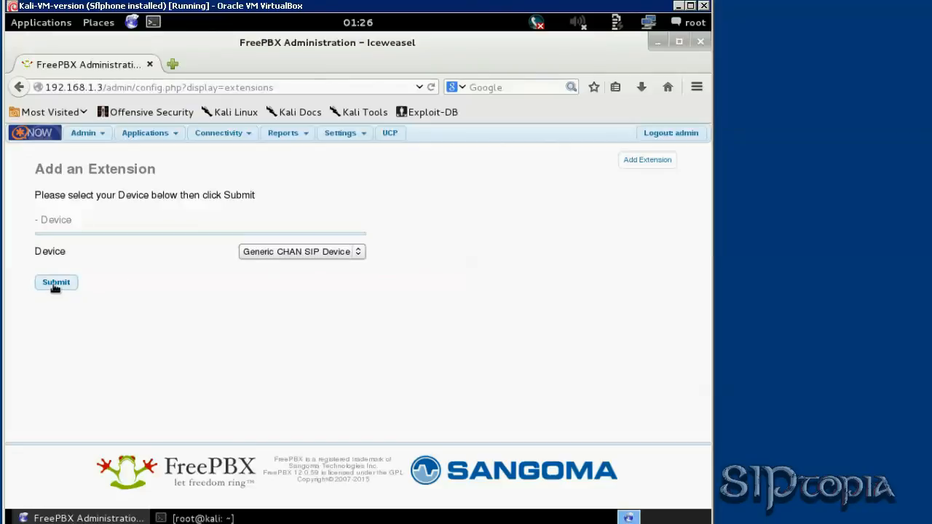
pyautogui.click(56, 281)
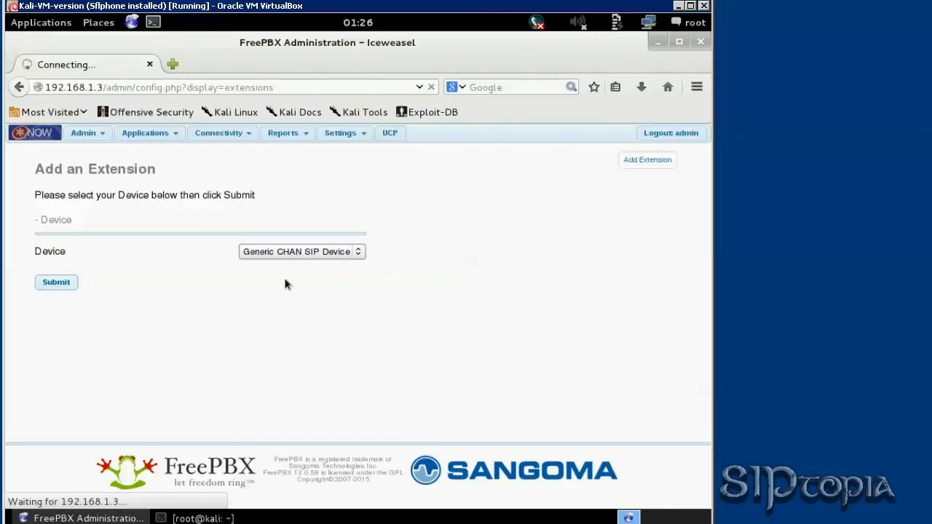
pyautogui.moveTo(477, 301)
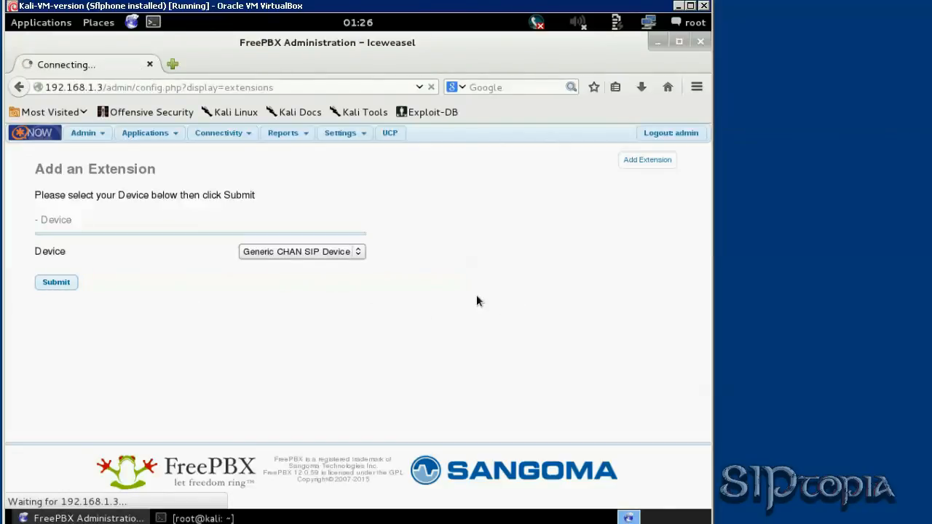
# Enter User Extension 55555, Display Name FiveFives and CID Num Alias 55555.
pyautogui.click(56, 282)
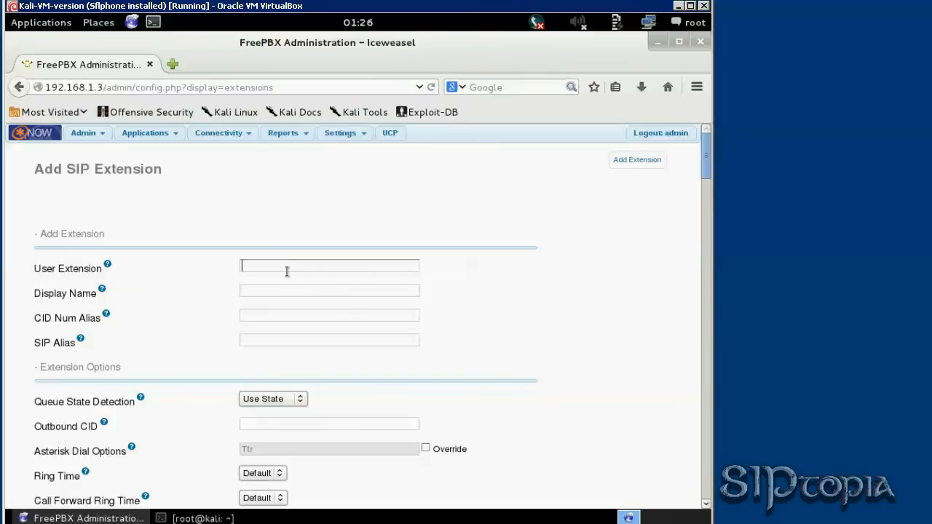
pyautogui.write('55555')
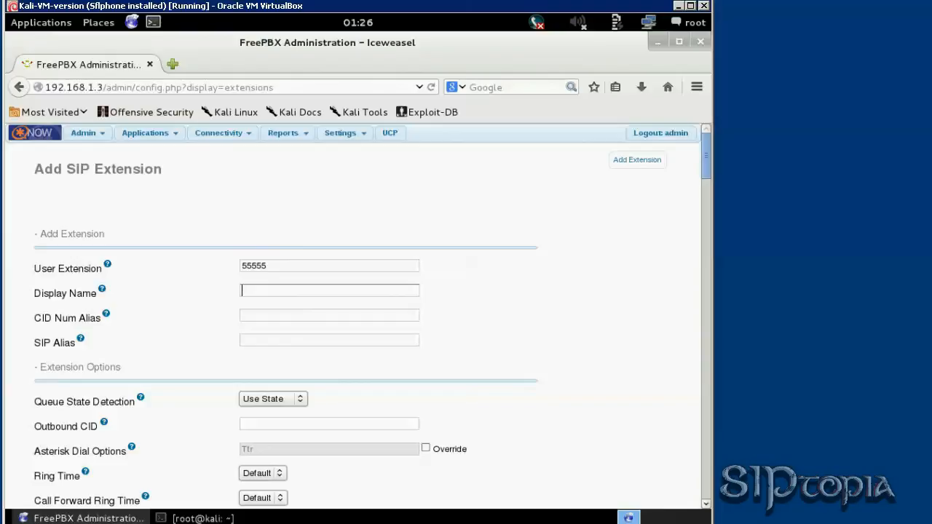
pyautogui.write('FiveFives')
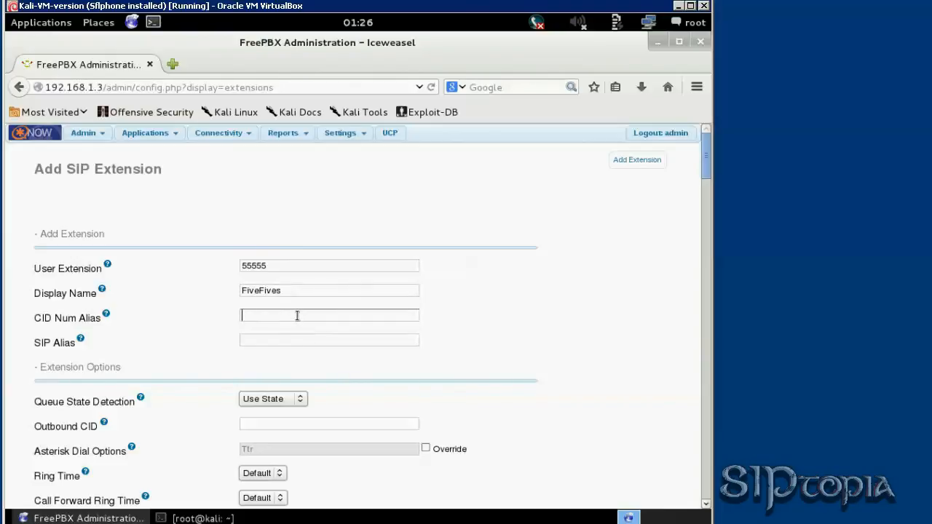
pyautogui.write('4444')
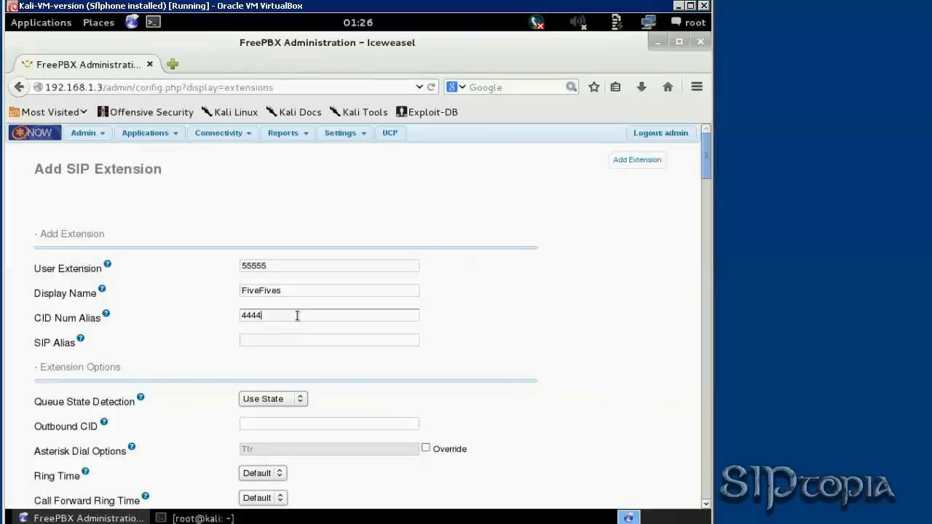
pyautogui.write('55555')
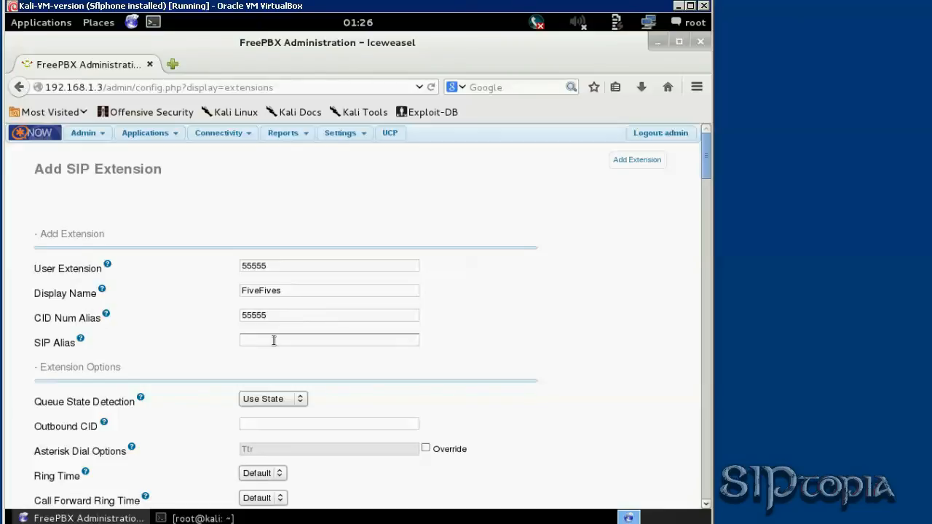
pyautogui.moveTo(610, 346)
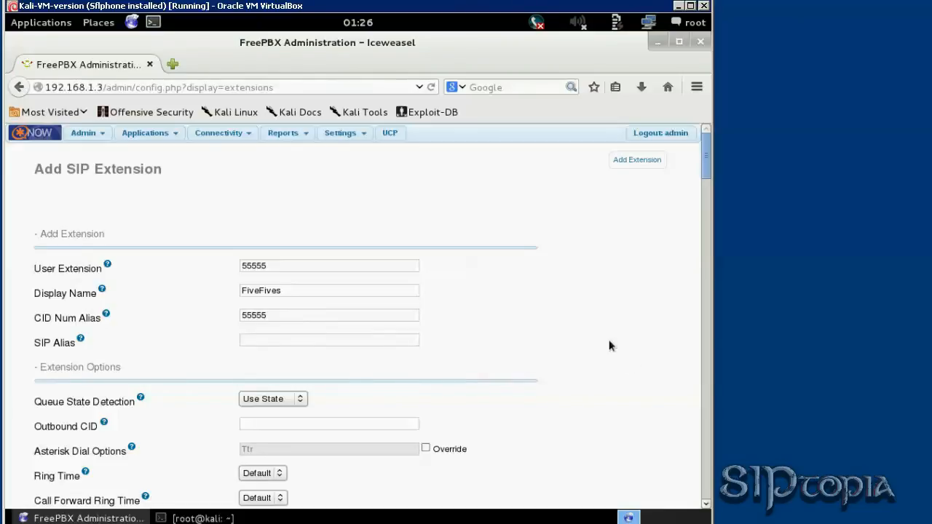
pyautogui.scroll(-3)
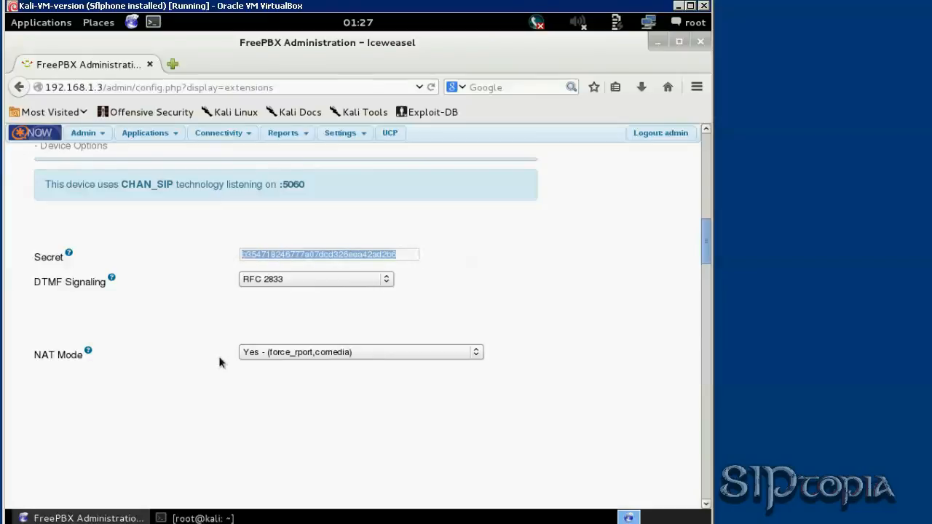
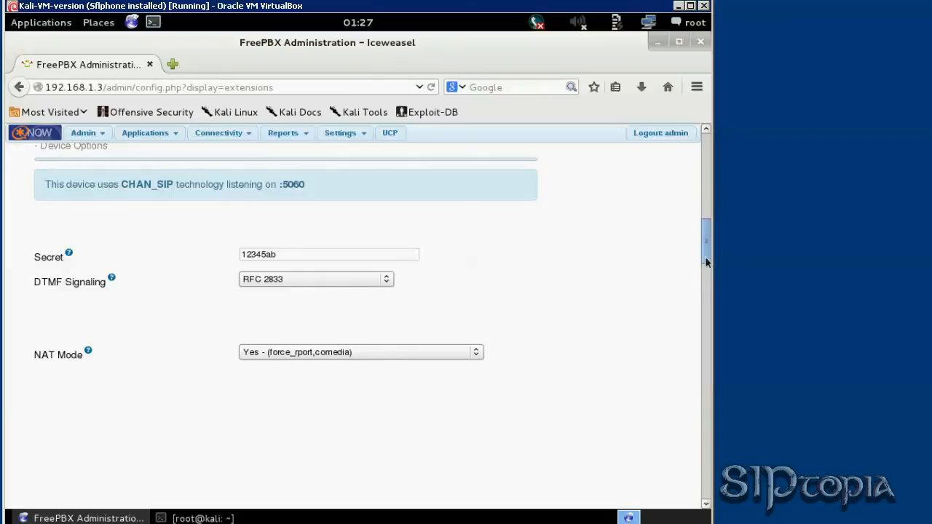
pyautogui.scroll(-3)
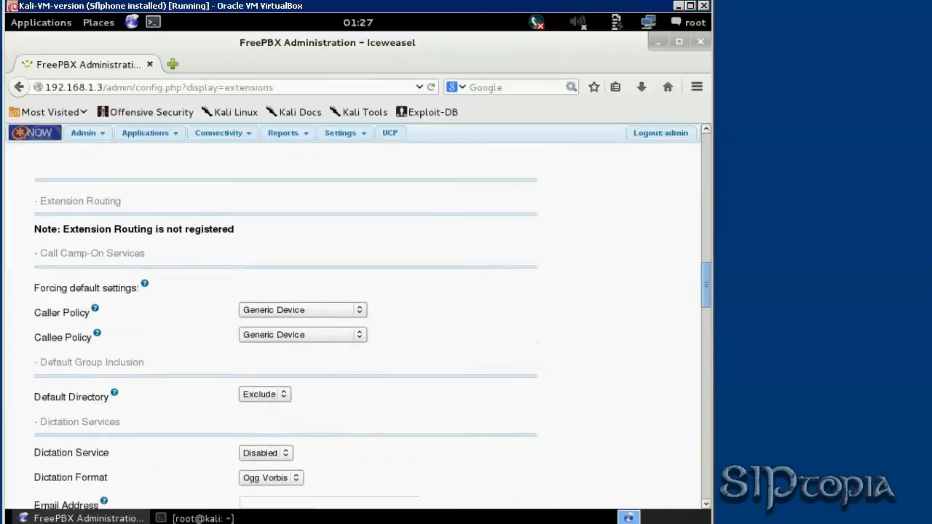
pyautogui.scroll(-3)
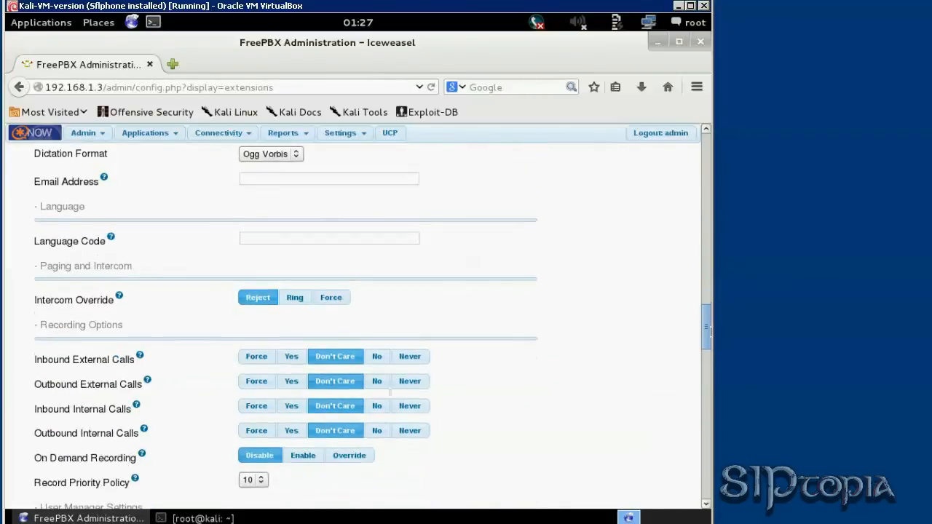
pyautogui.scroll(-3)
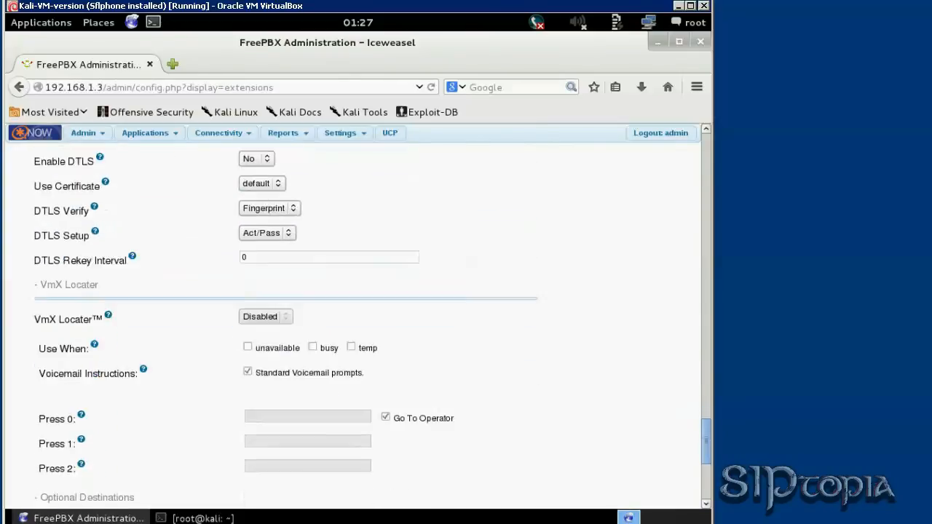
pyautogui.scroll(-3)
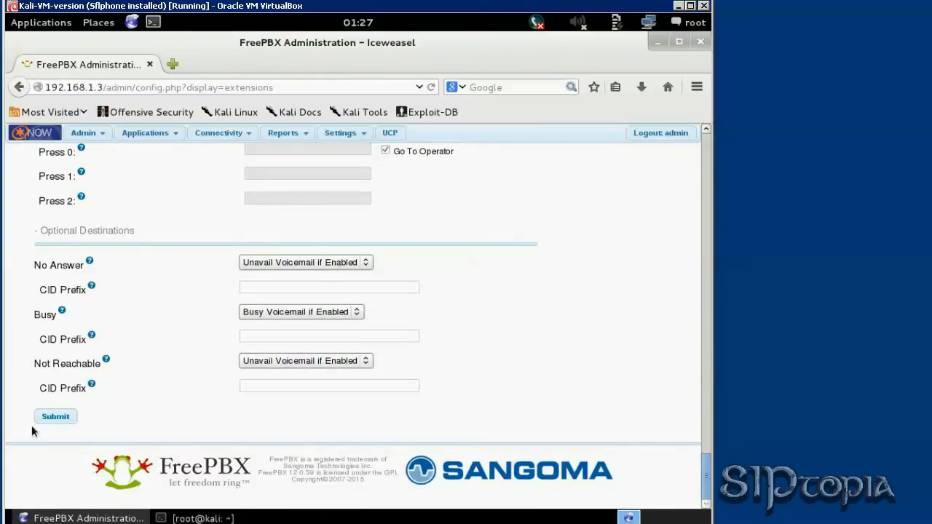
pyautogui.click(55, 416)
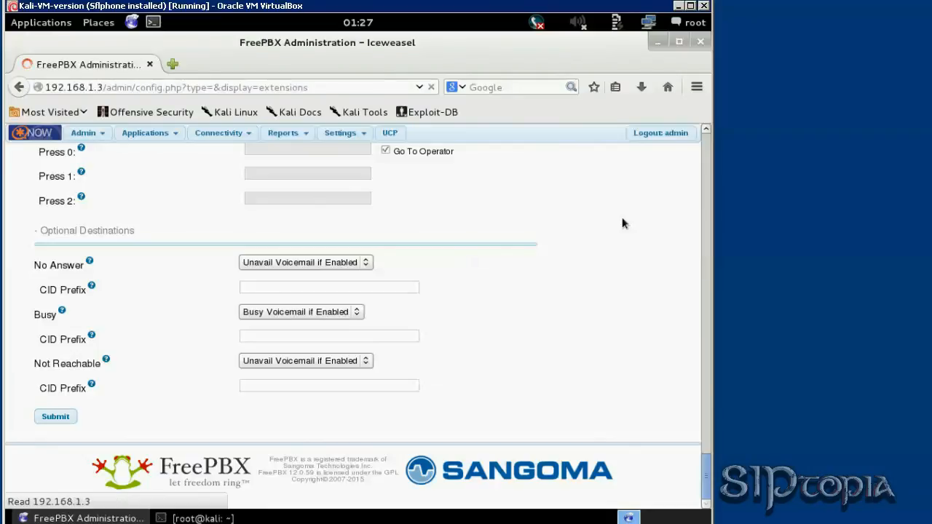
# Apply the FreePBX configuration so extension FiveFives <55555> takes effect.
pyautogui.click(55, 415)
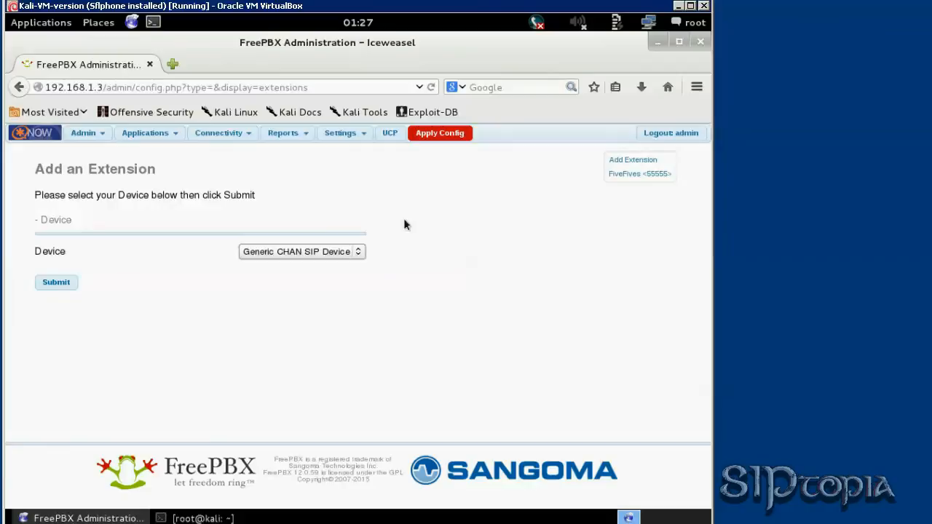
pyautogui.moveTo(454, 247)
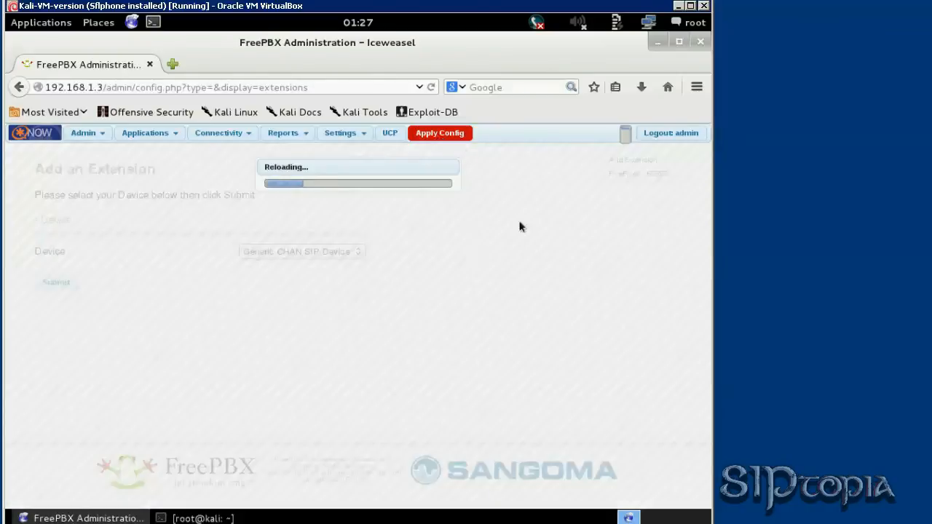
pyautogui.moveTo(464, 251)
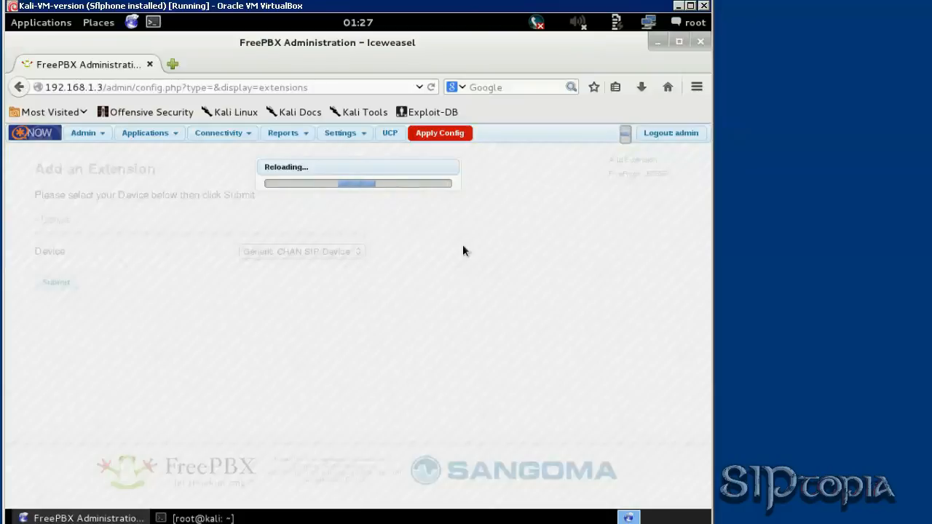
pyautogui.moveTo(348, 289)
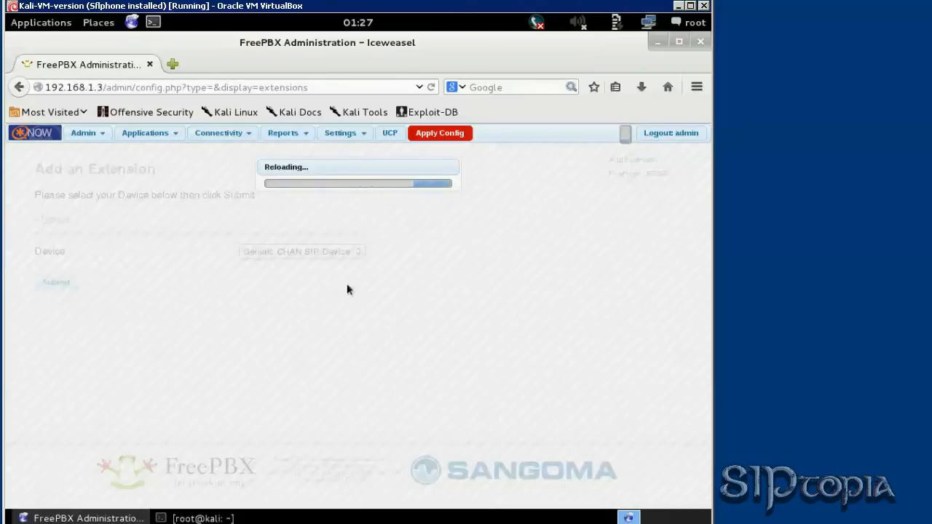
pyautogui.moveTo(213, 462)
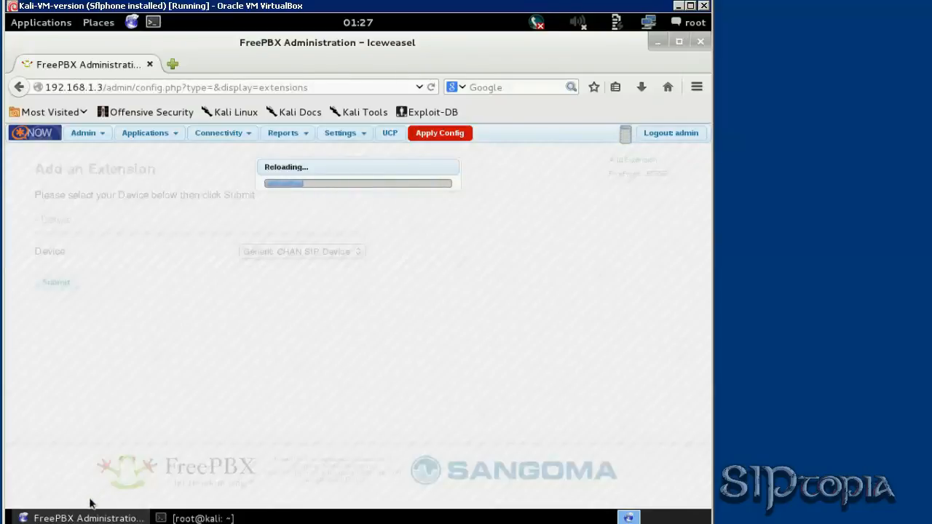
pyautogui.click(41, 22)
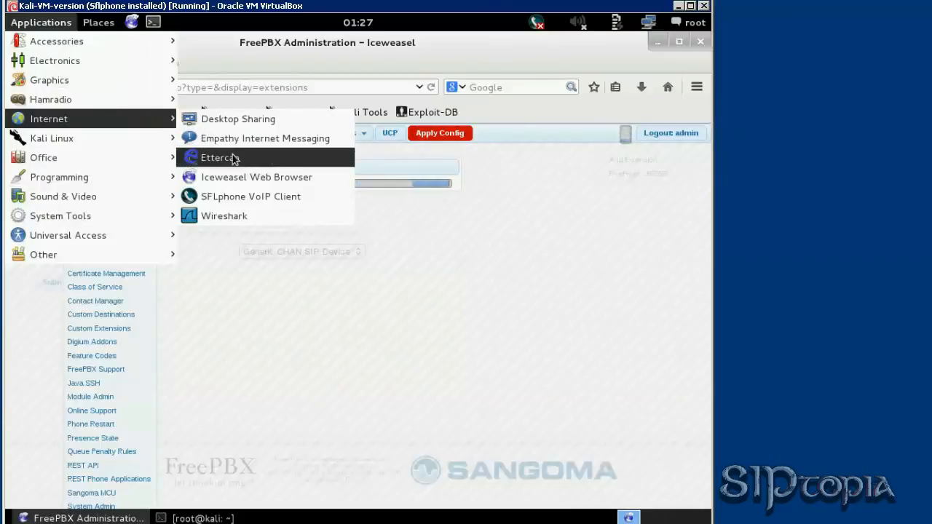
# Launch SFLphone and advance the account wizard to the SIP settings form.
pyautogui.click(251, 195)
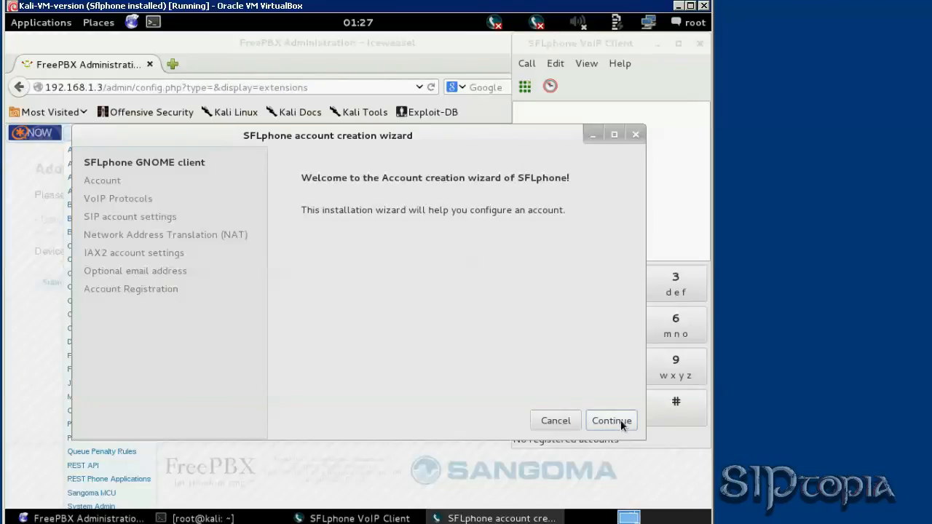
pyautogui.click(611, 420)
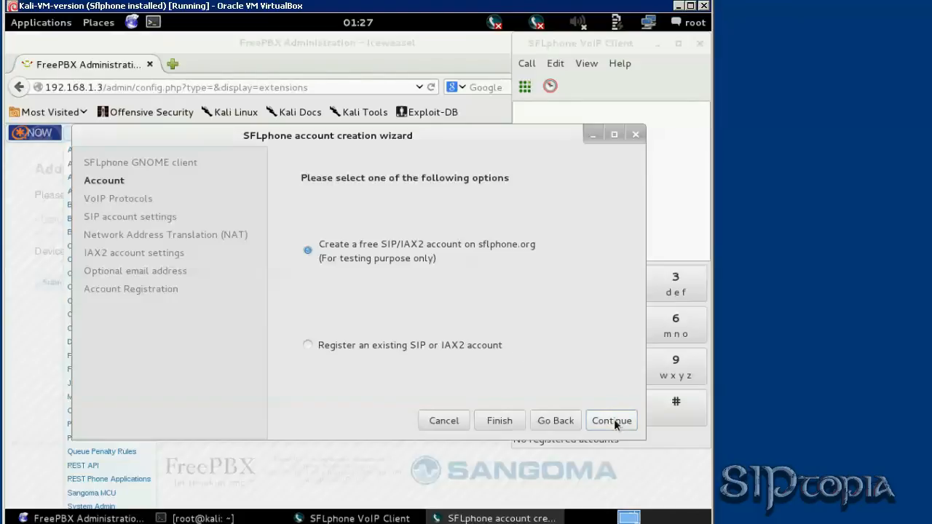
pyautogui.click(610, 420)
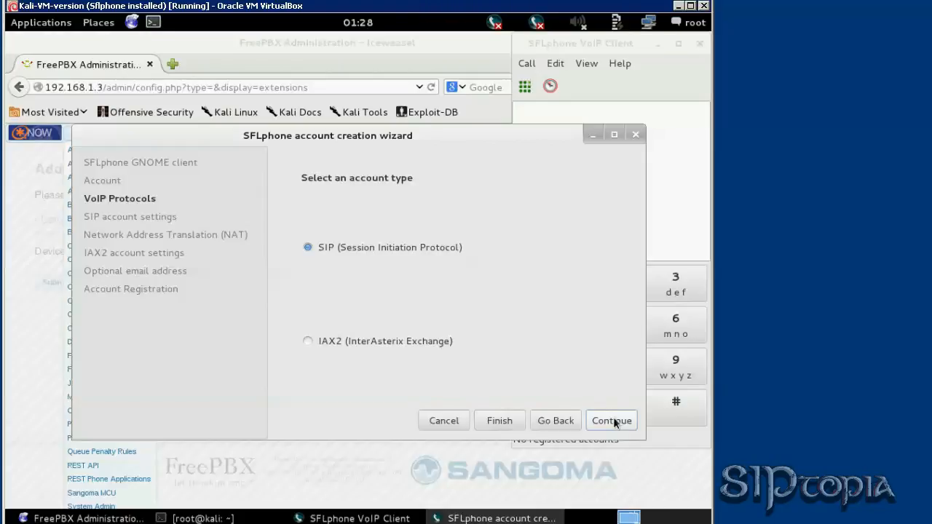
pyautogui.click(611, 420)
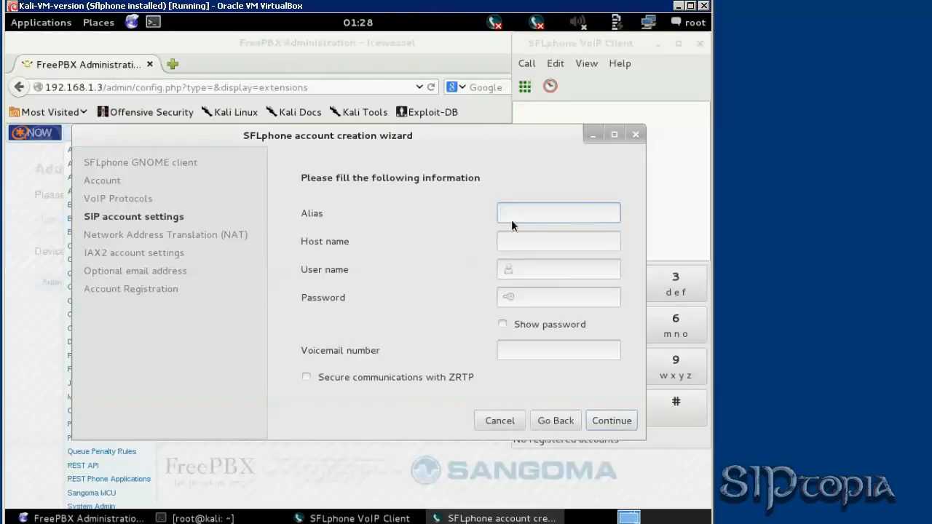
# Enter alias FiveFives, host 192.168.1.3, user 55555 and password, then continue to NAT.
pyautogui.write('F')
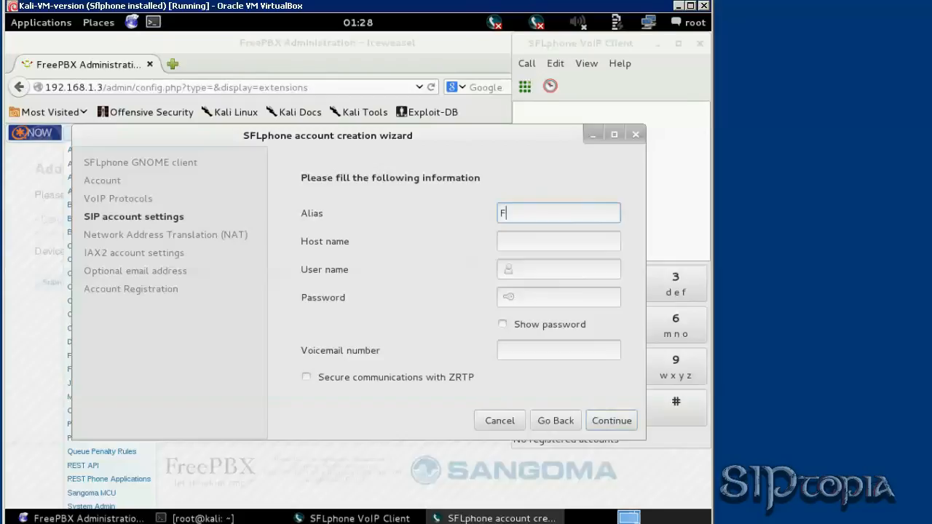
pyautogui.write('iveFivs')
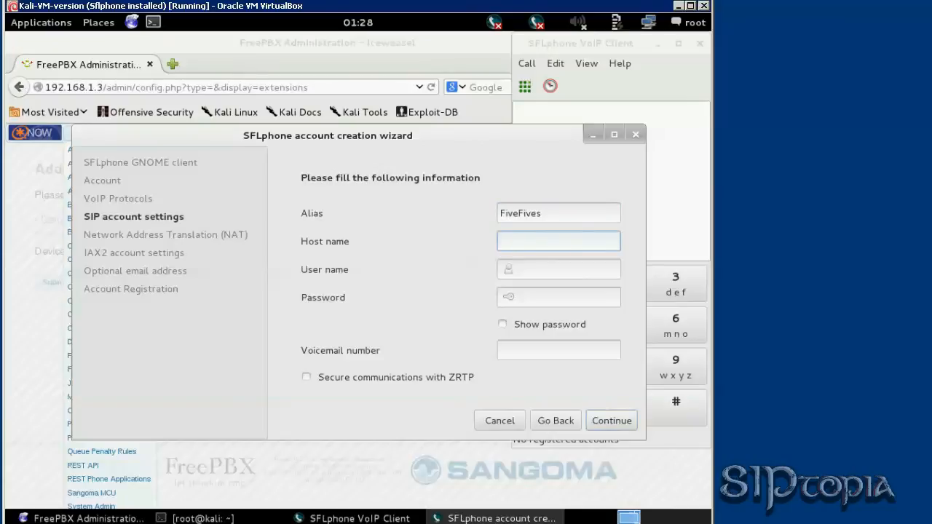
pyautogui.write('172.')
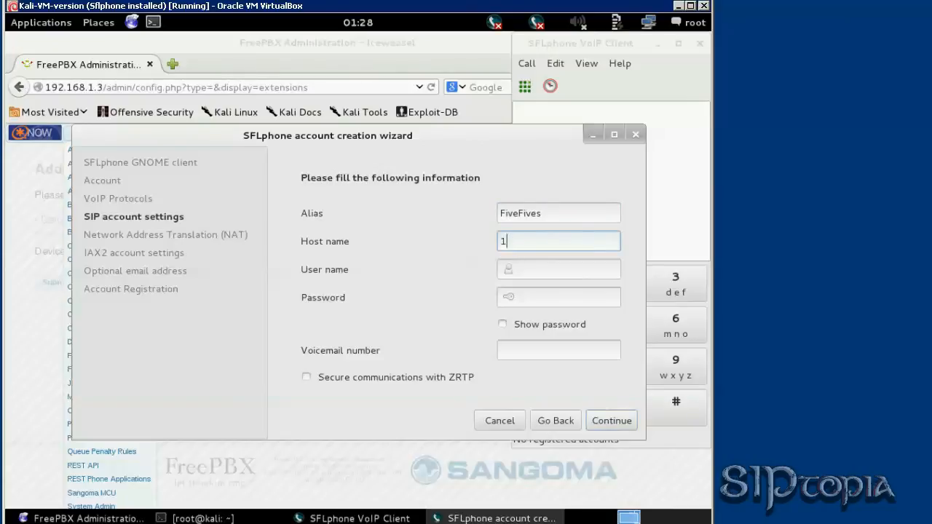
pyautogui.write('92.168.1.3')
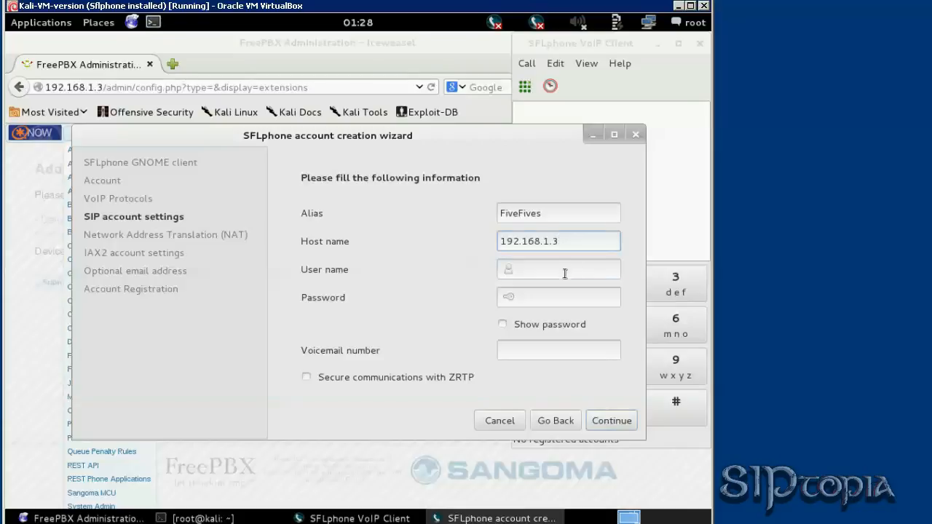
pyautogui.write('55555')
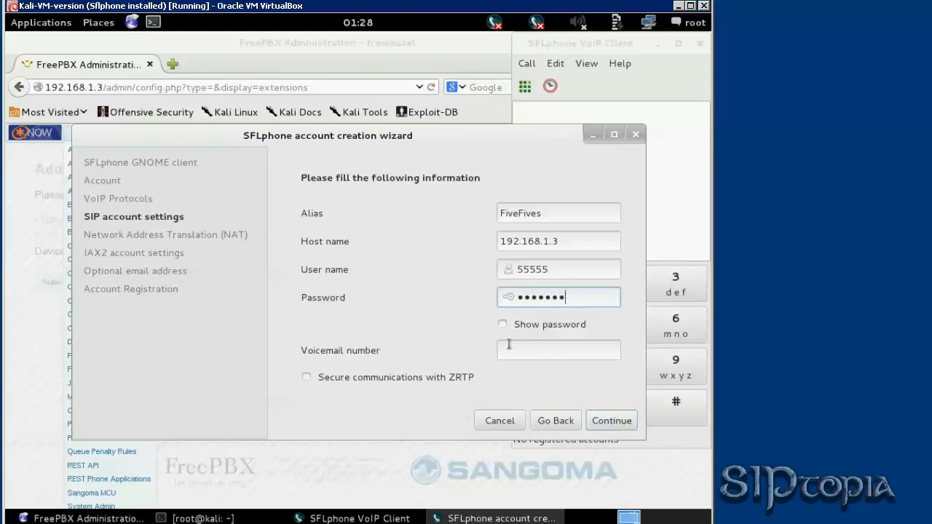
pyautogui.click(502, 324)
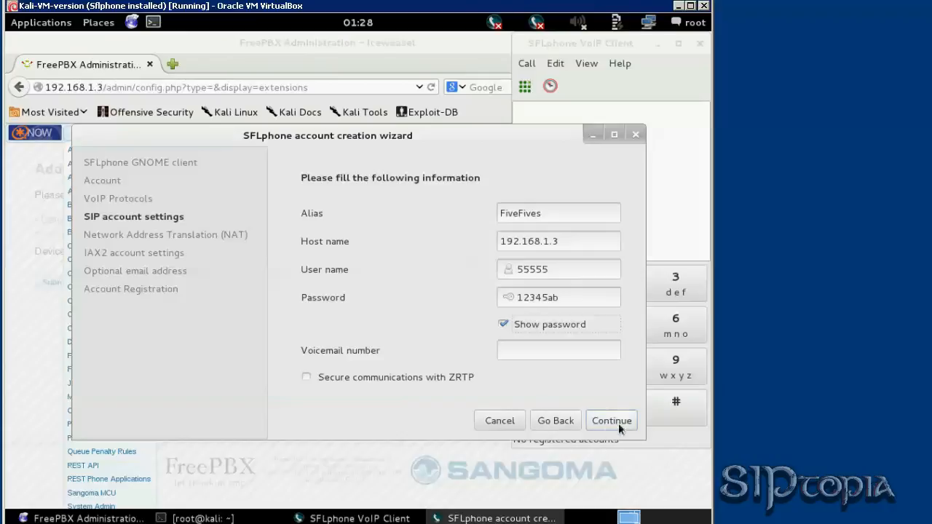
pyautogui.click(611, 420)
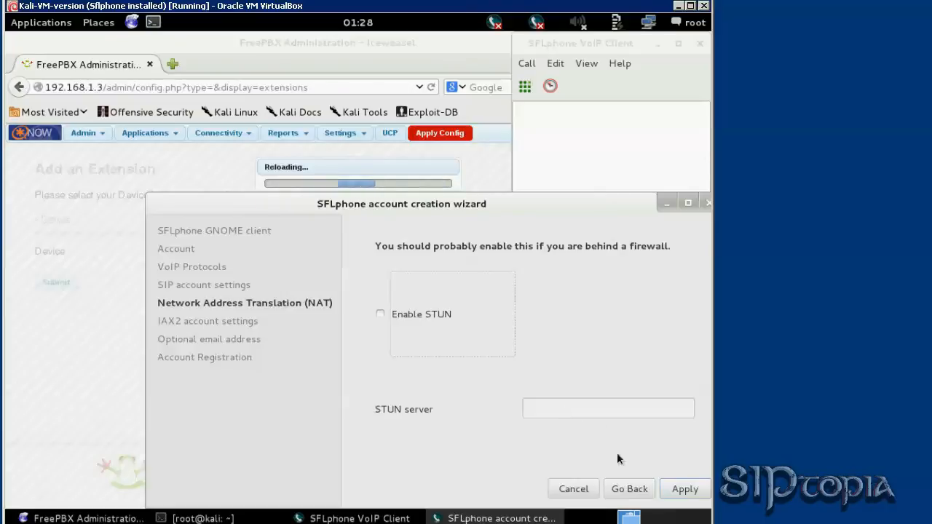
# Apply the NAT settings and close the wizard after the FiveFives summary.
pyautogui.click(683, 489)
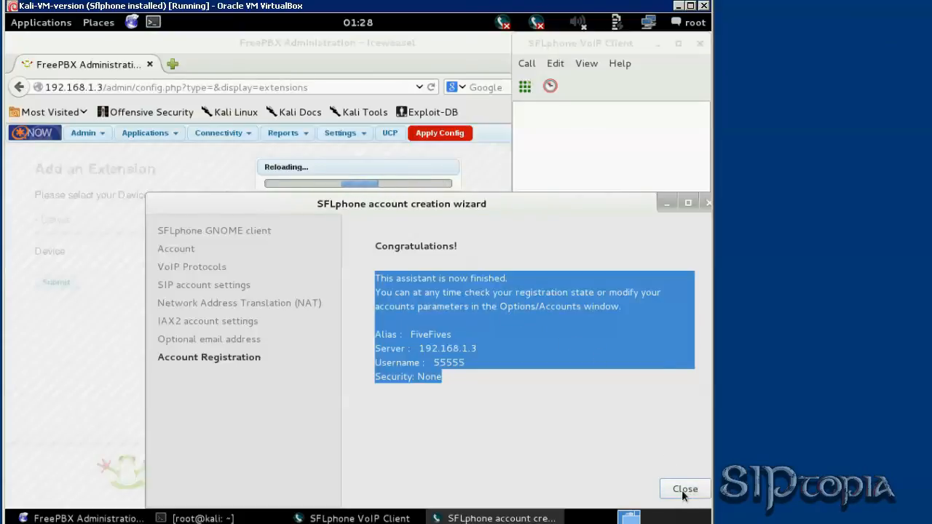
pyautogui.click(684, 489)
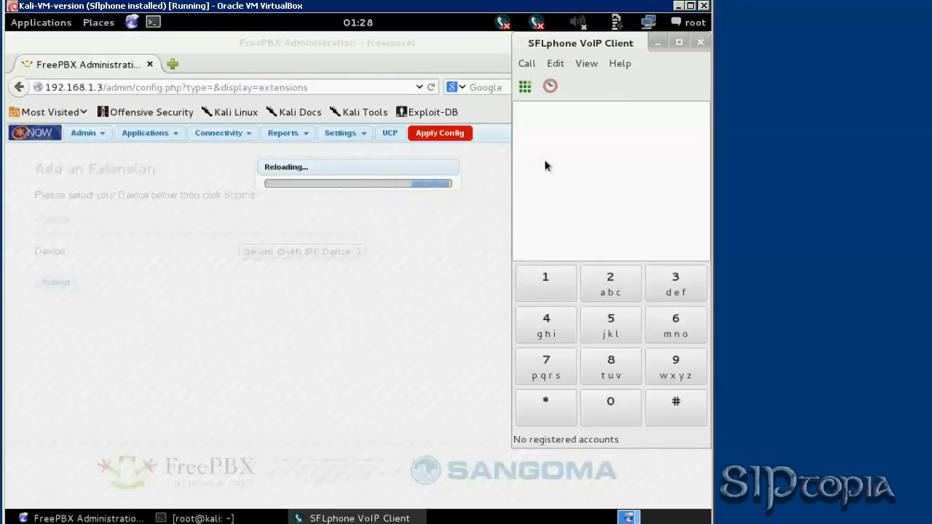
pyautogui.moveTo(527, 67)
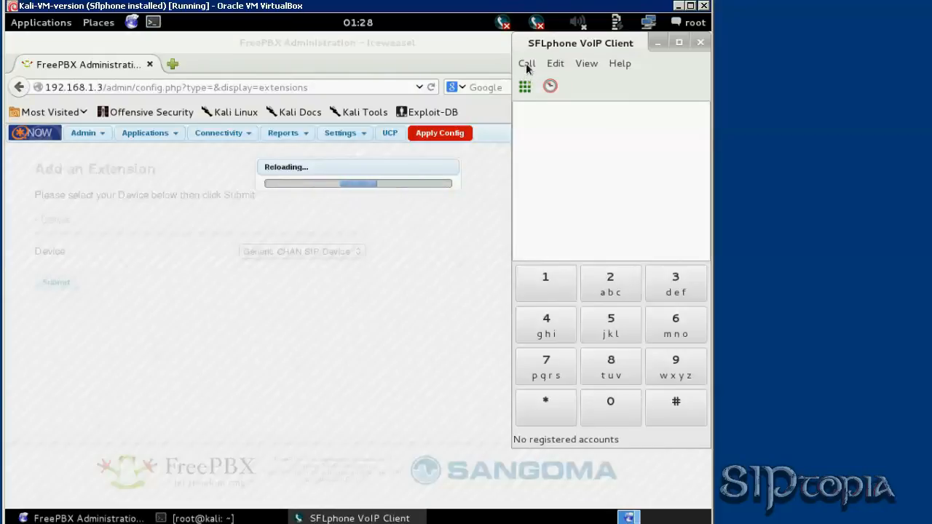
pyautogui.click(555, 63)
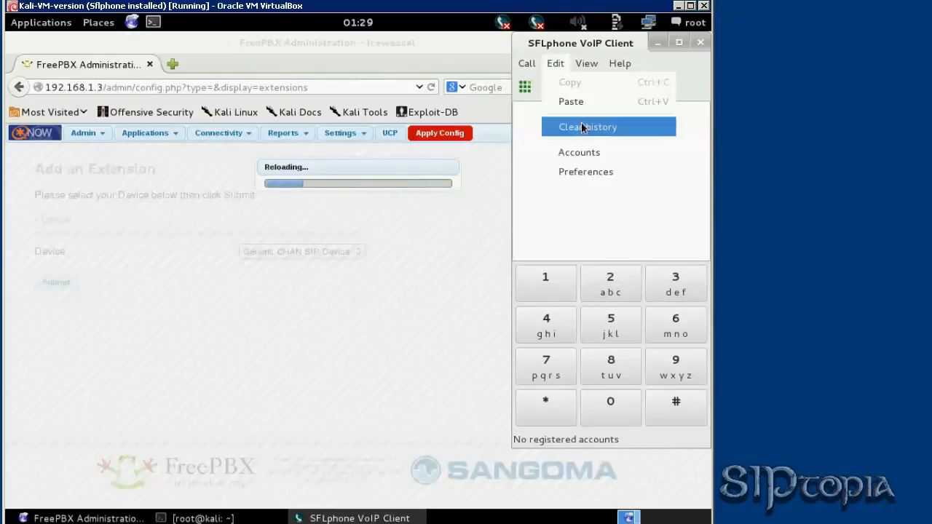
pyautogui.click(579, 151)
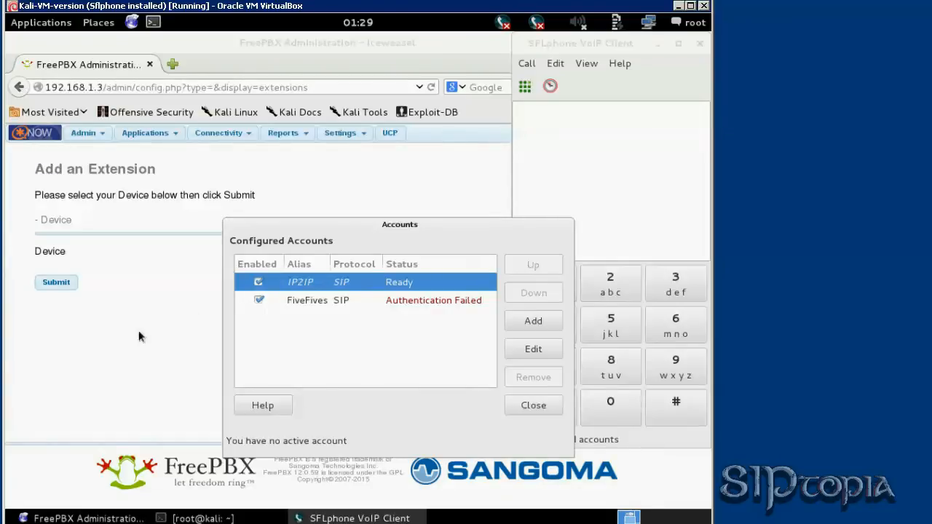
pyautogui.click(307, 300)
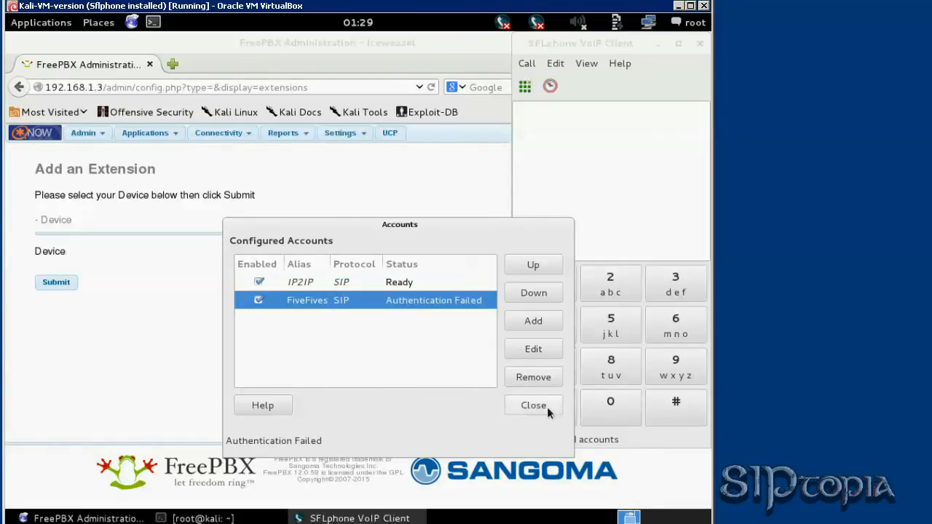
pyautogui.click(533, 405)
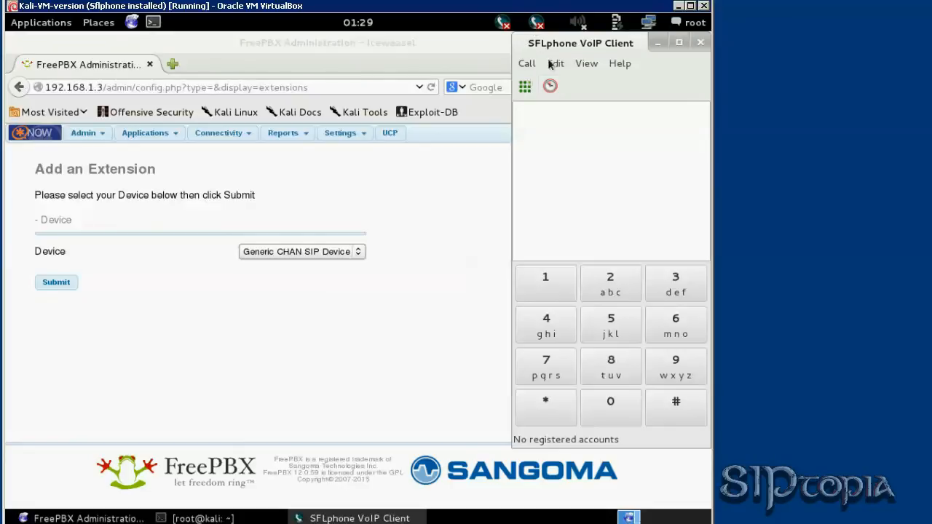
# Reopen Edit > Accounts, confirm FiveFives shows Registered, and close the list.
pyautogui.click(555, 64)
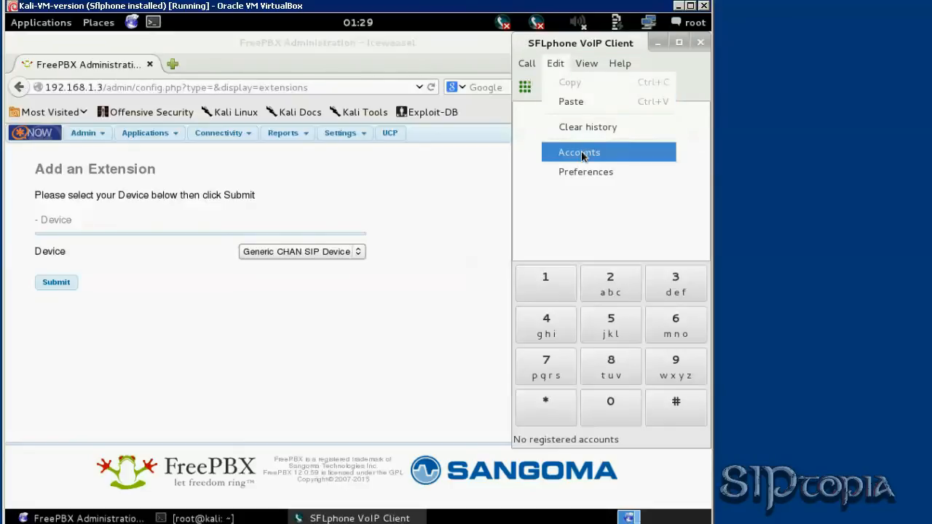
pyautogui.click(580, 152)
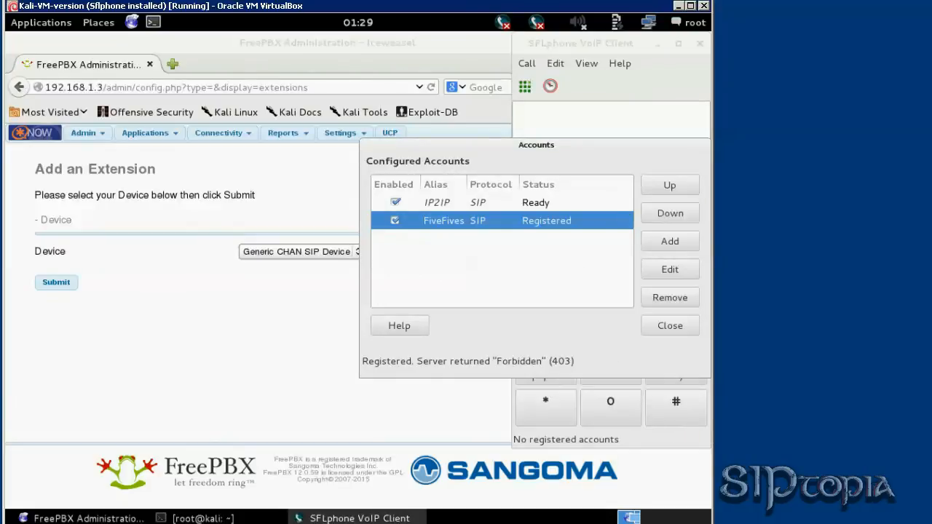
pyautogui.click(669, 326)
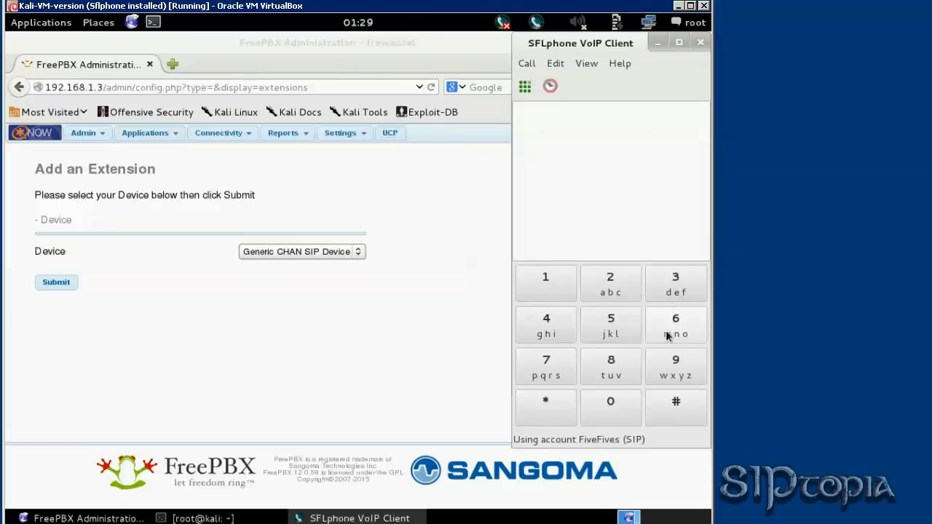
pyautogui.moveTo(596, 447)
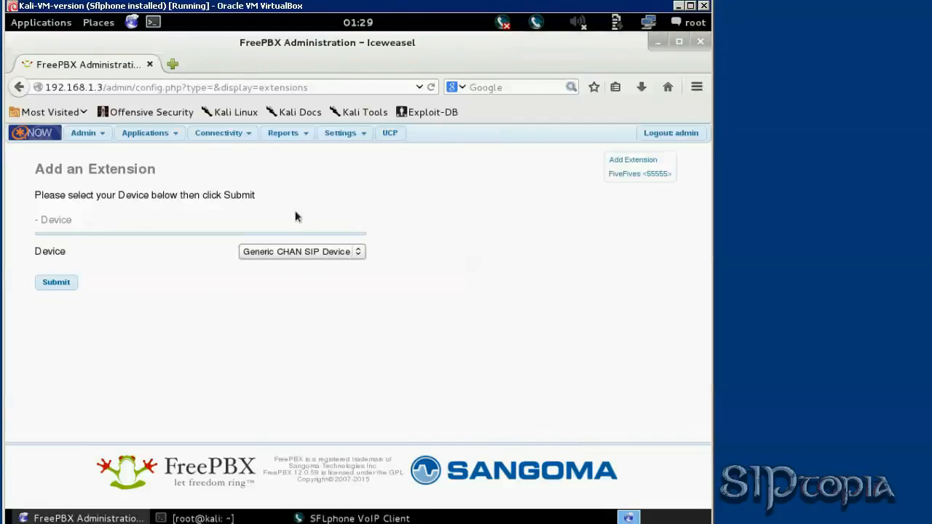
# View Asterisk Info's Chan_Sip peers showing 55555 at 192.168.1.18 with status OK.
pyautogui.click(56, 282)
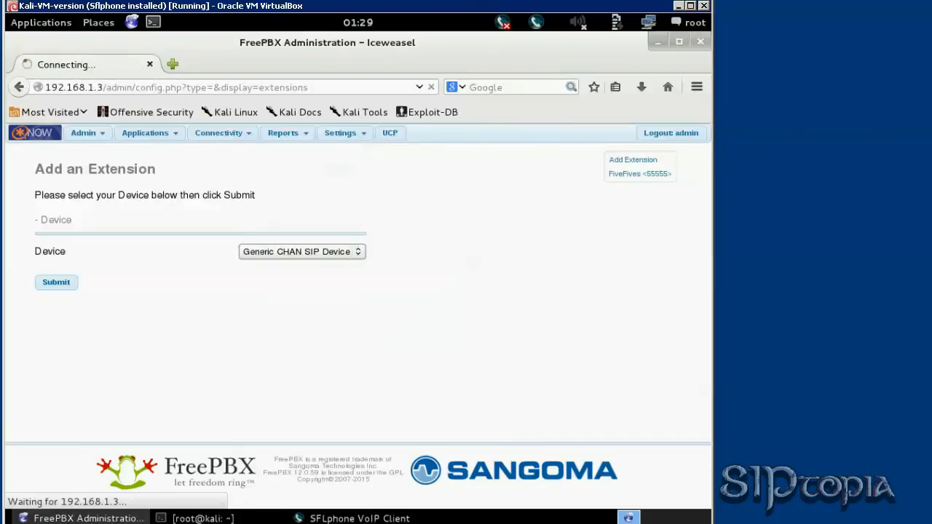
pyautogui.moveTo(369, 299)
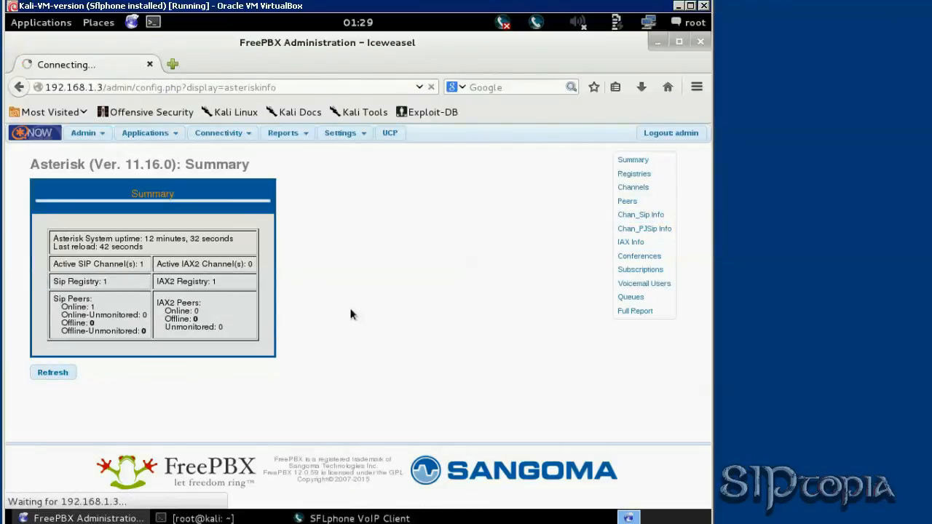
pyautogui.click(640, 214)
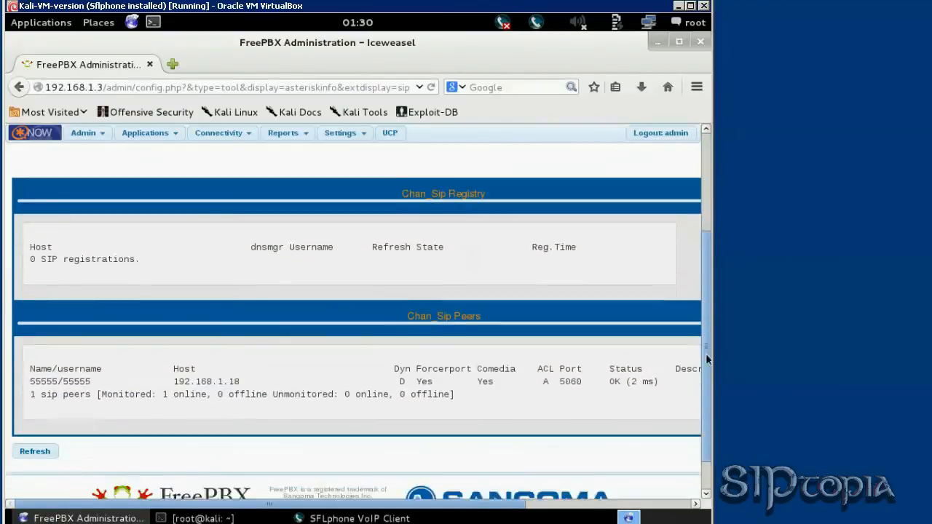
pyautogui.scroll(-3)
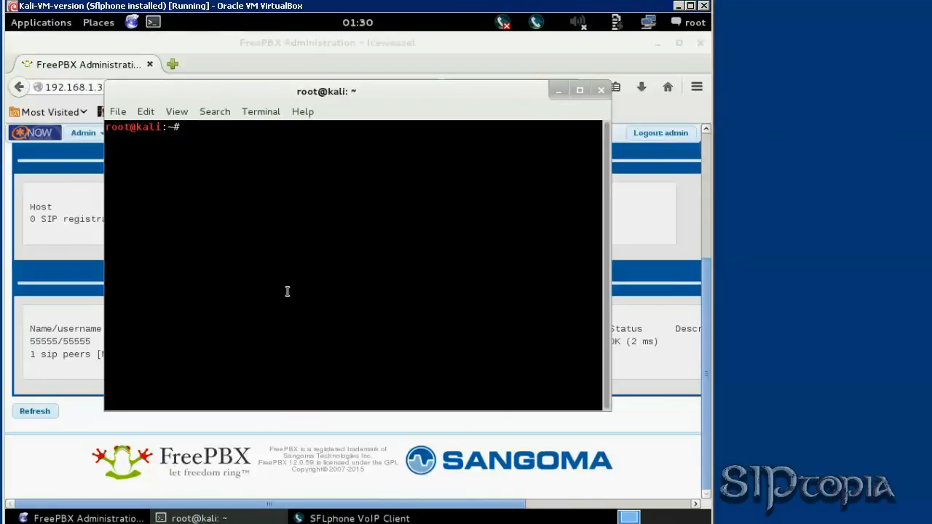
# Run ifconfig to confirm this machine's address is 192.168.1.18, then return to SIP peers.
pyautogui.write('ifconfig')
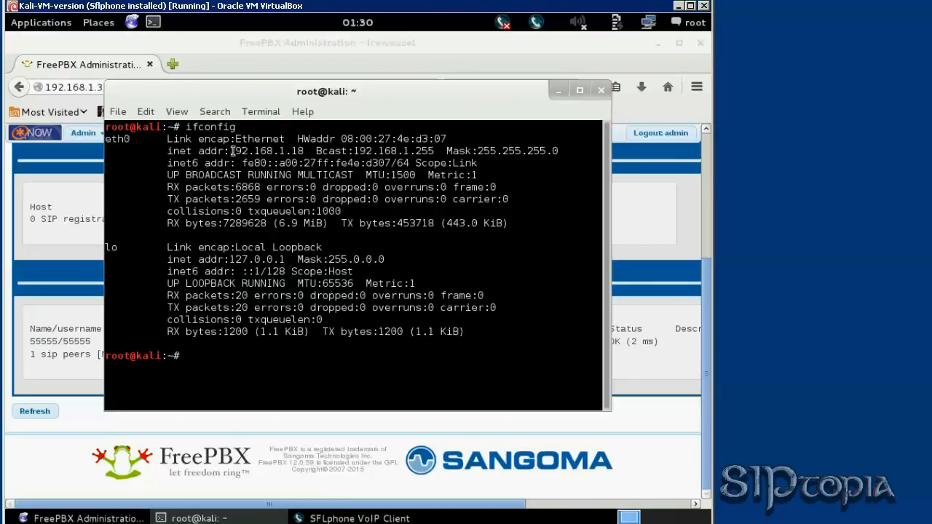
pyautogui.click(558, 89)
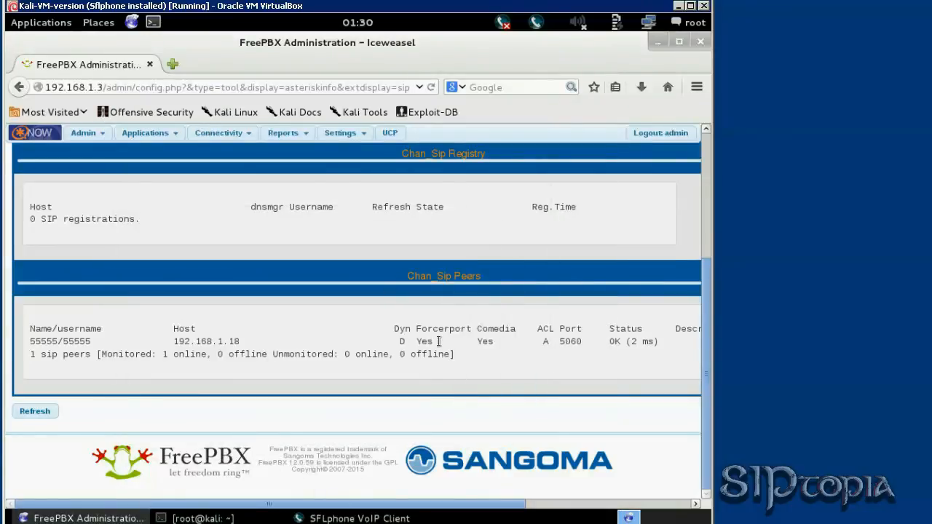
# Bring the SFLphone VoIP Client window forward, still using the FiveFives SIP account.
pyautogui.click(350, 518)
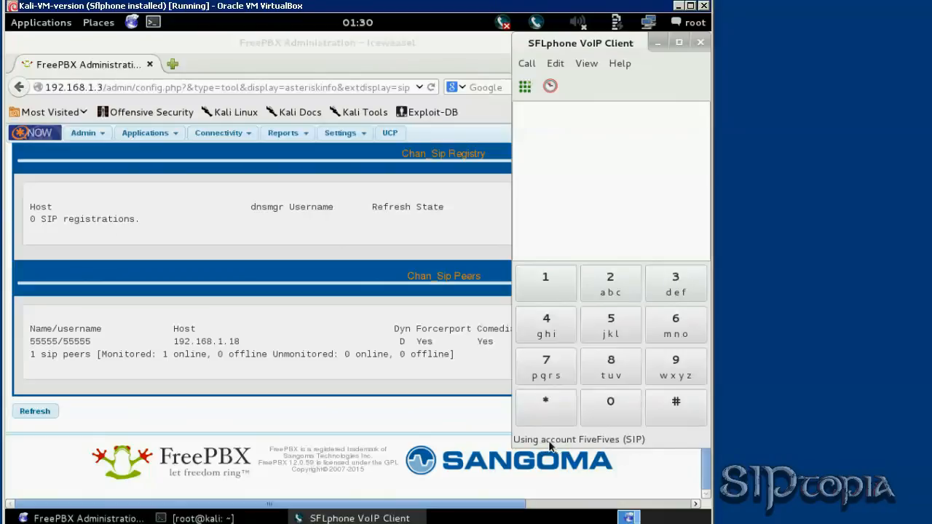
pyautogui.moveTo(655, 235)
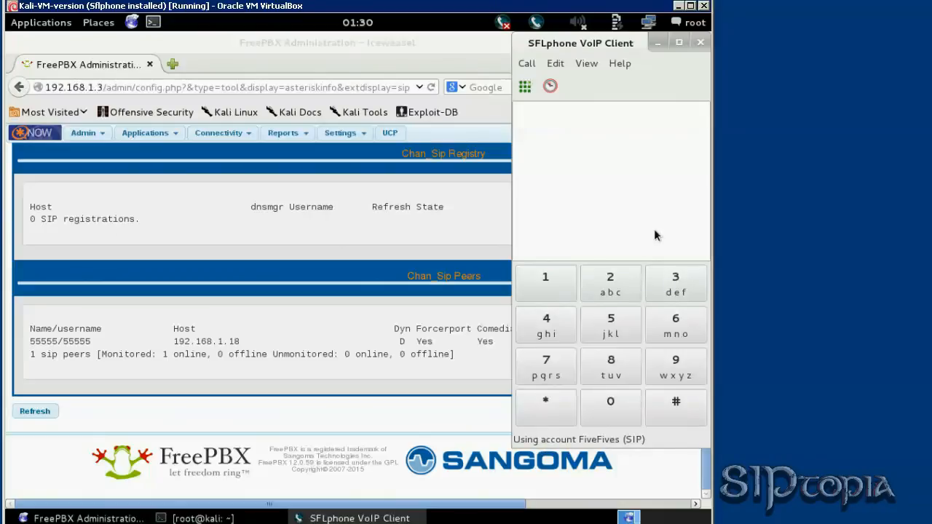